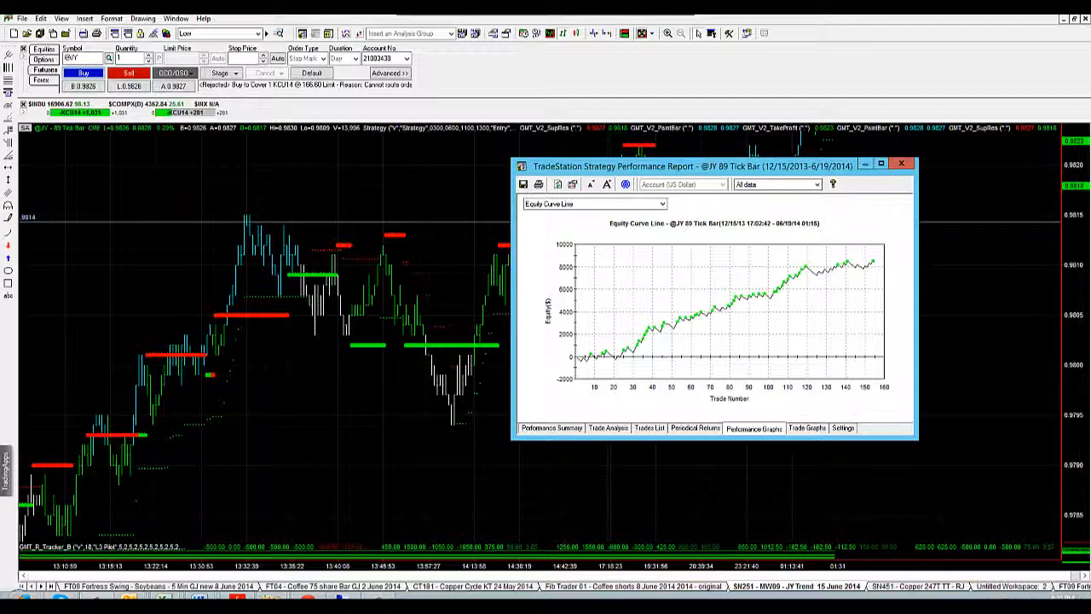
pyautogui.moveTo(601, 356)
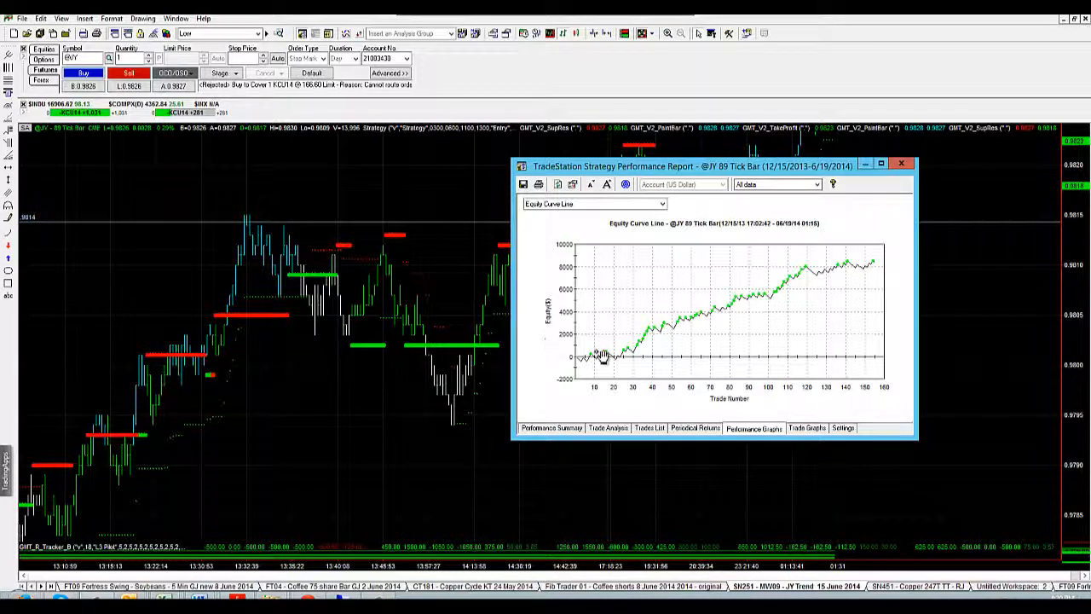
pyautogui.moveTo(706, 324)
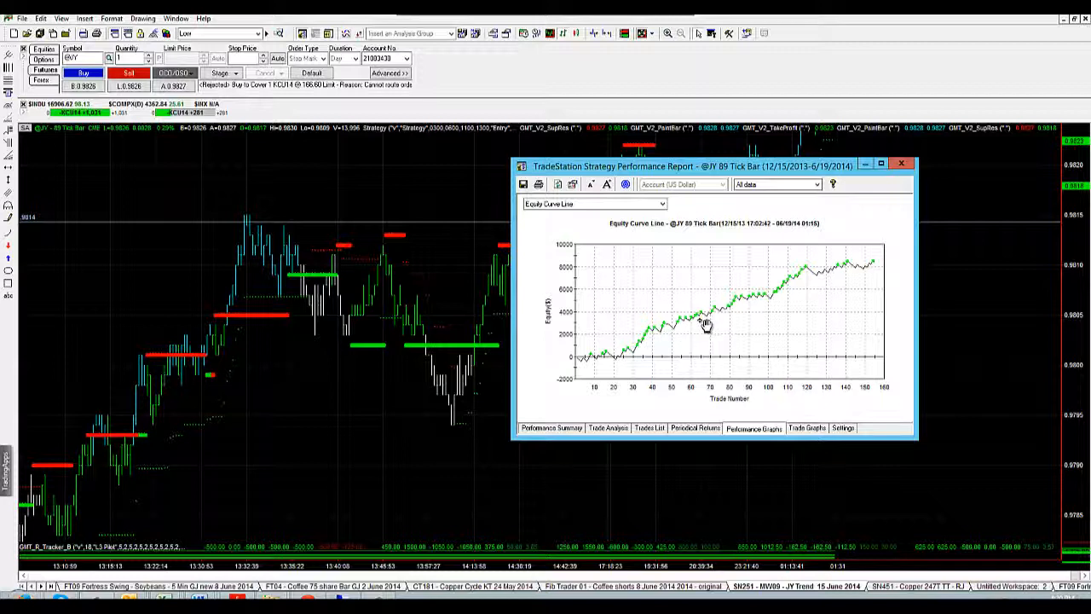
pyautogui.moveTo(876, 271)
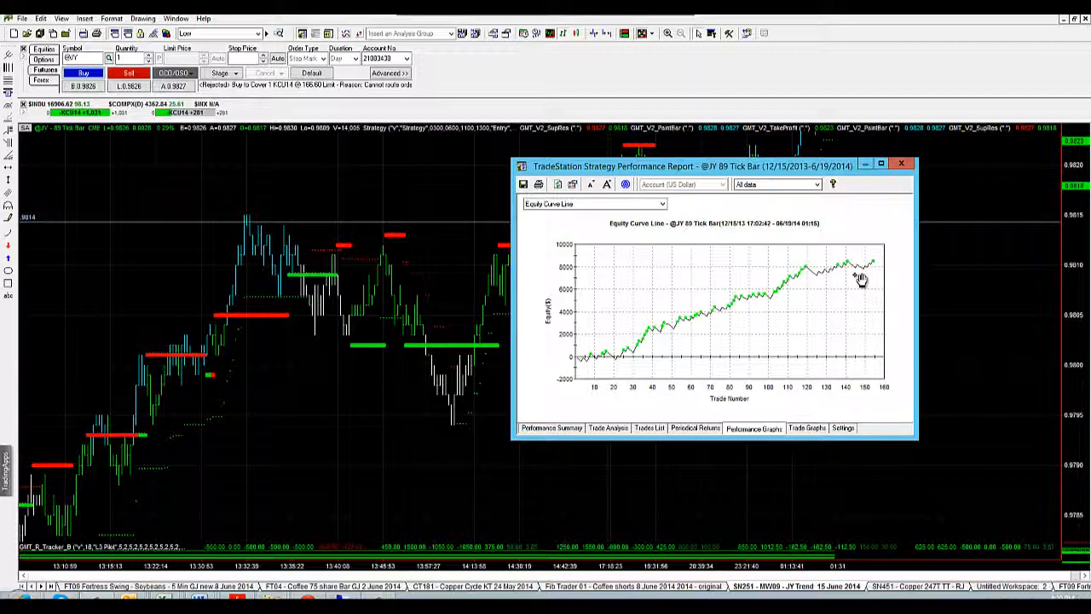
# Switch the report to the Performance Summary tab showing 155 trades and $8,375 net profit
pyautogui.click(538, 428)
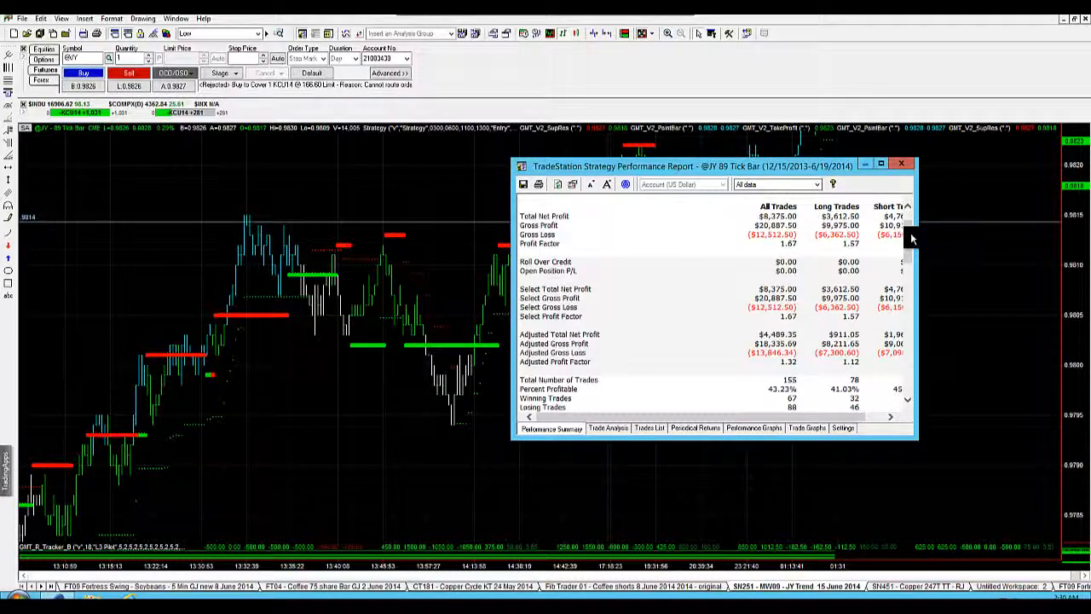
# Read the summary down to Max. Drawdown (~$975), then return to Performance Graphs
pyautogui.scroll(-3)
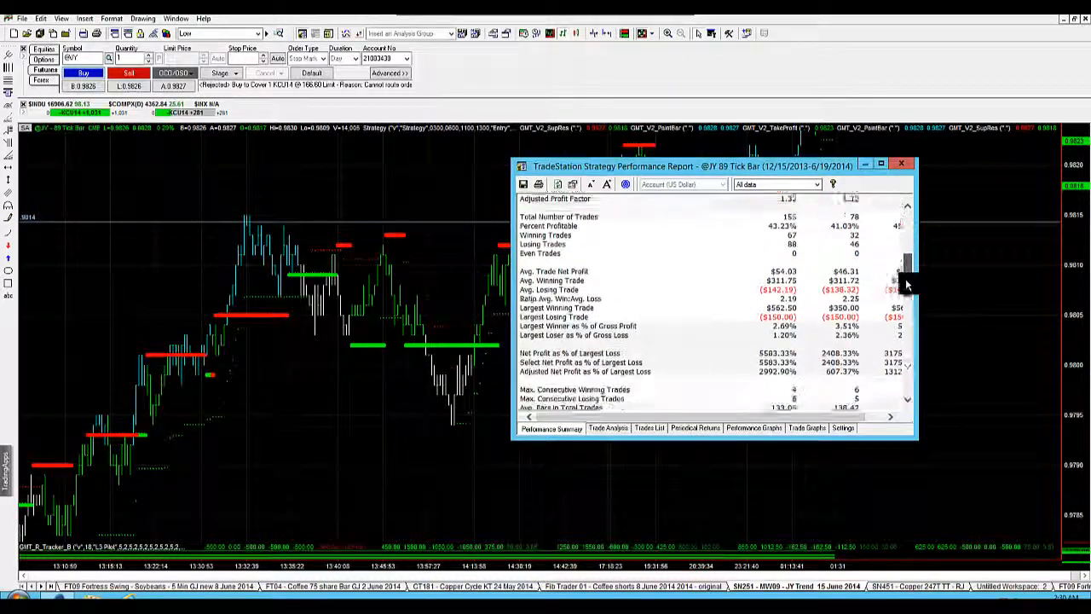
pyautogui.scroll(-3)
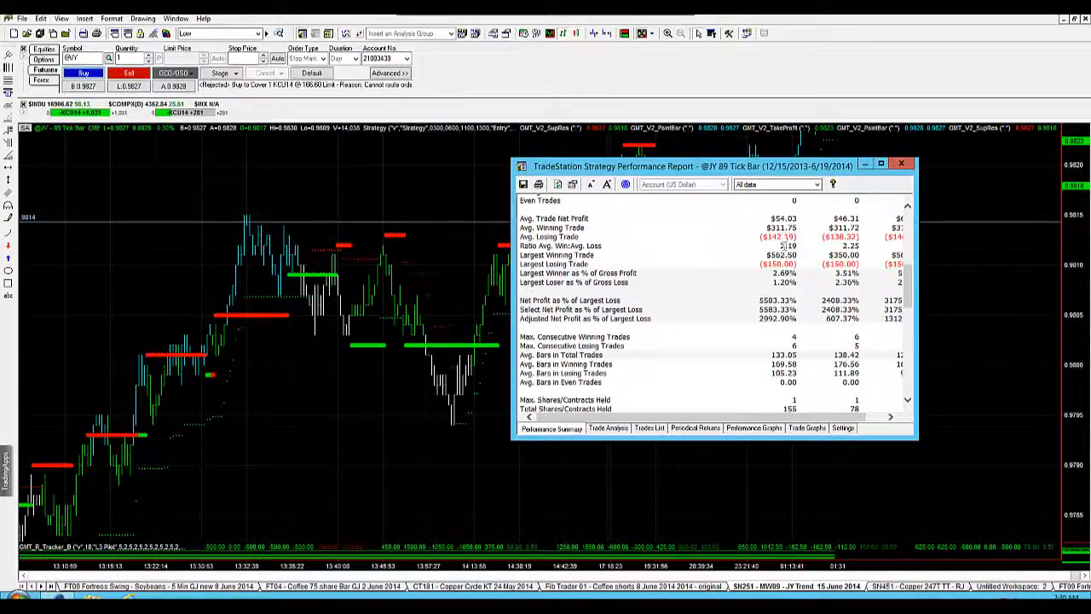
pyautogui.scroll(-3)
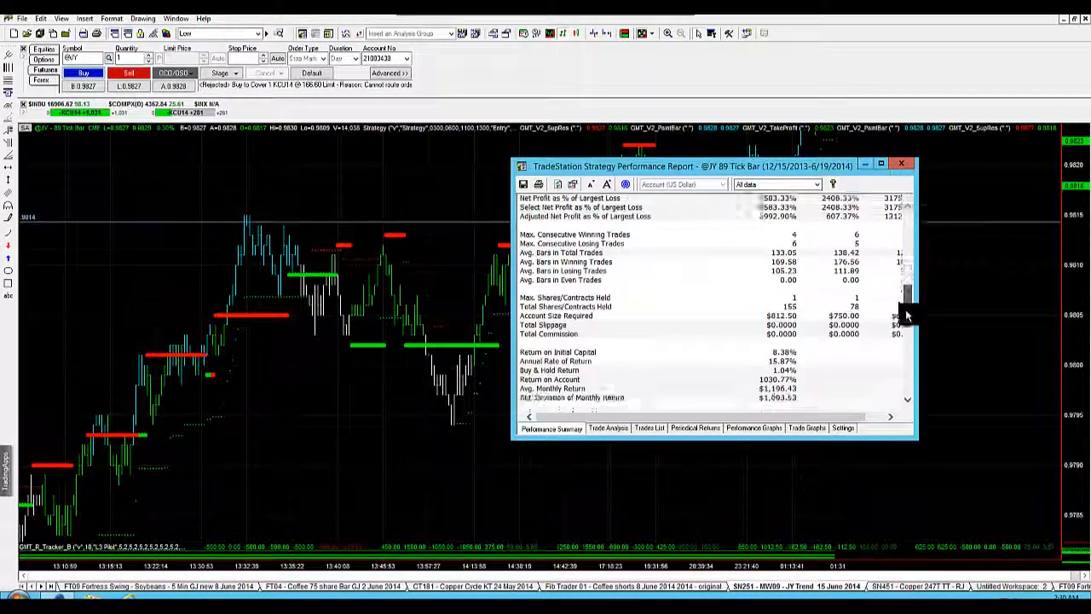
pyautogui.scroll(-3)
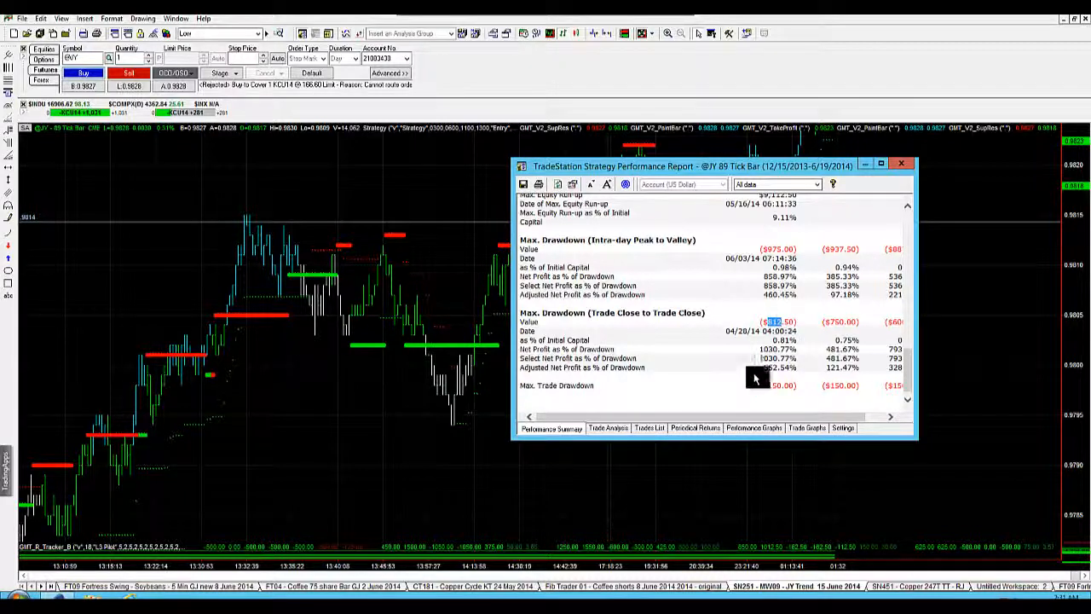
pyautogui.click(753, 428)
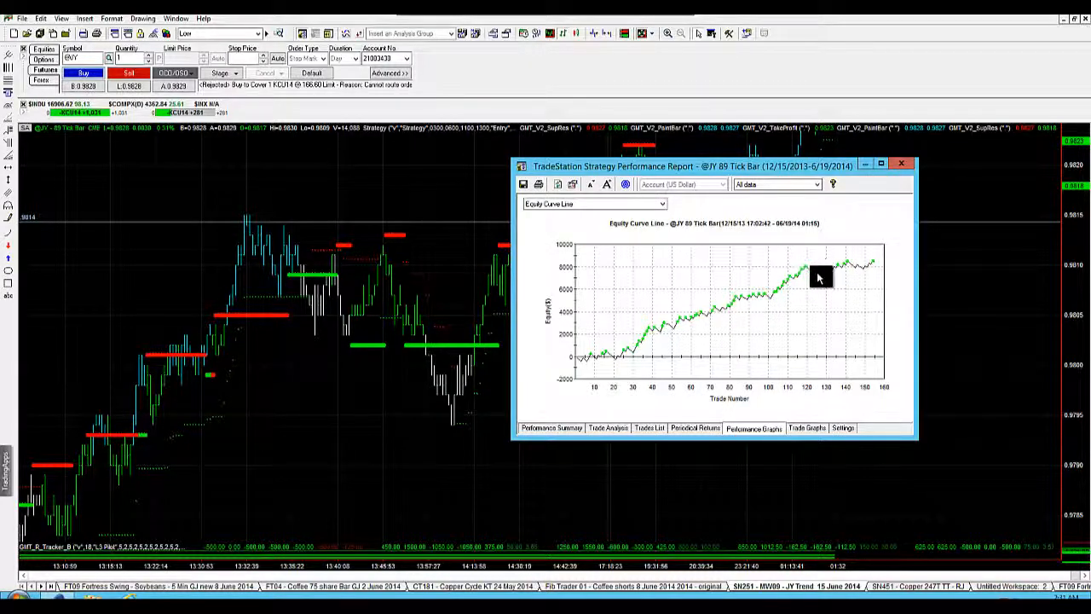
pyautogui.moveTo(825, 284)
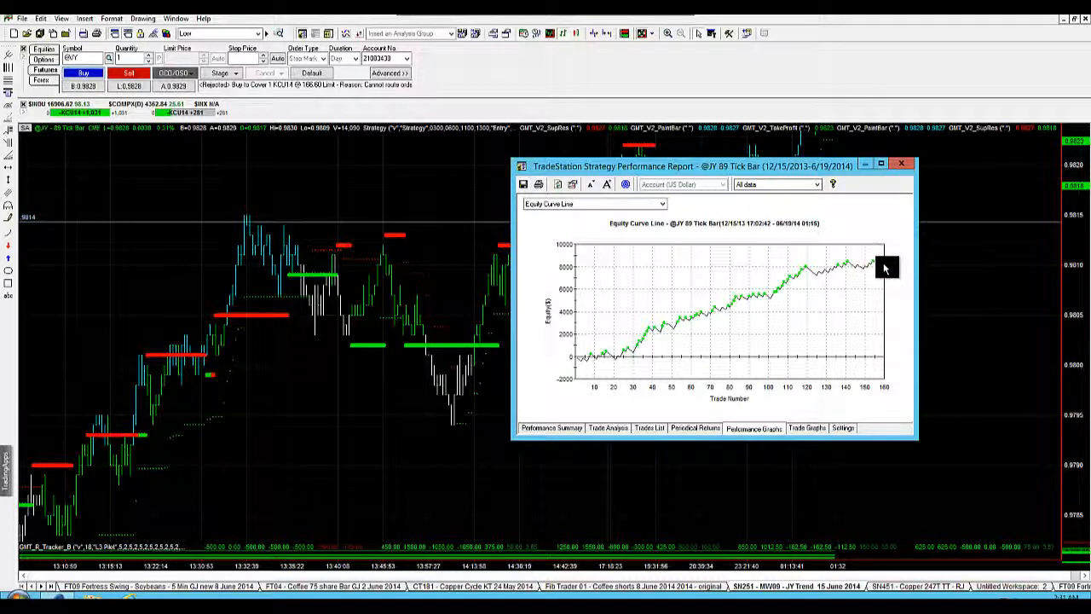
pyautogui.moveTo(873, 271)
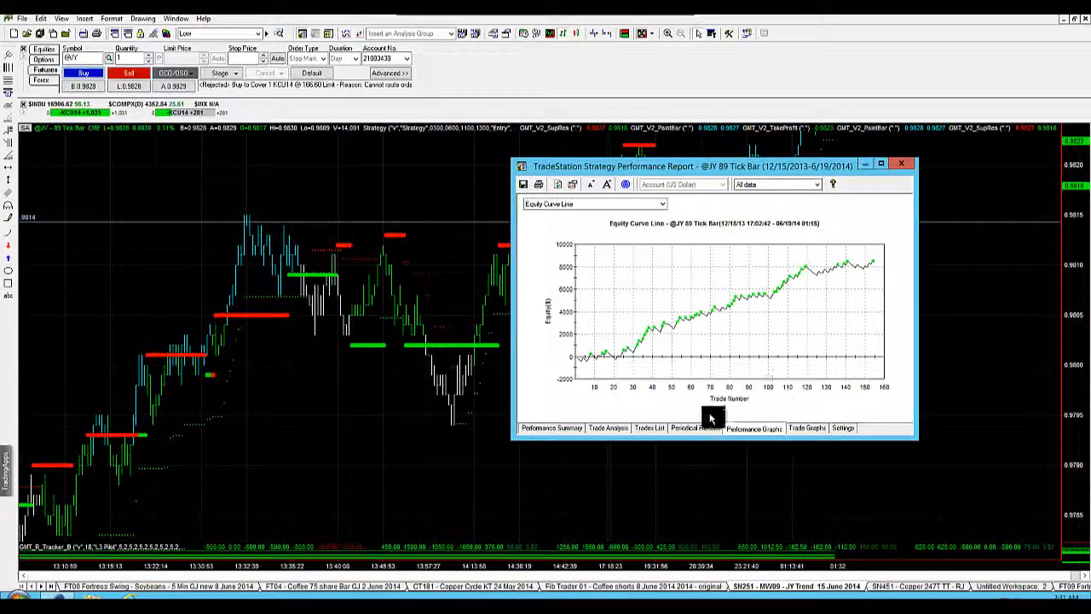
# Show the Periodical Returns tab with daily net profit and percent gain
pyautogui.click(696, 427)
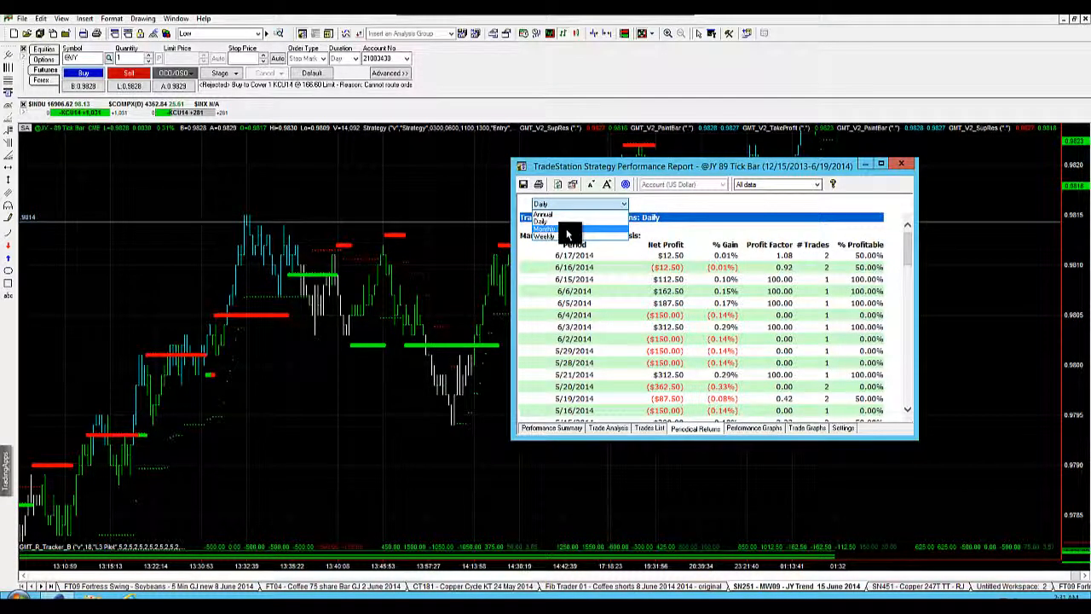
# Choose Monthly in the Periodical Returns period list
pyautogui.click(561, 234)
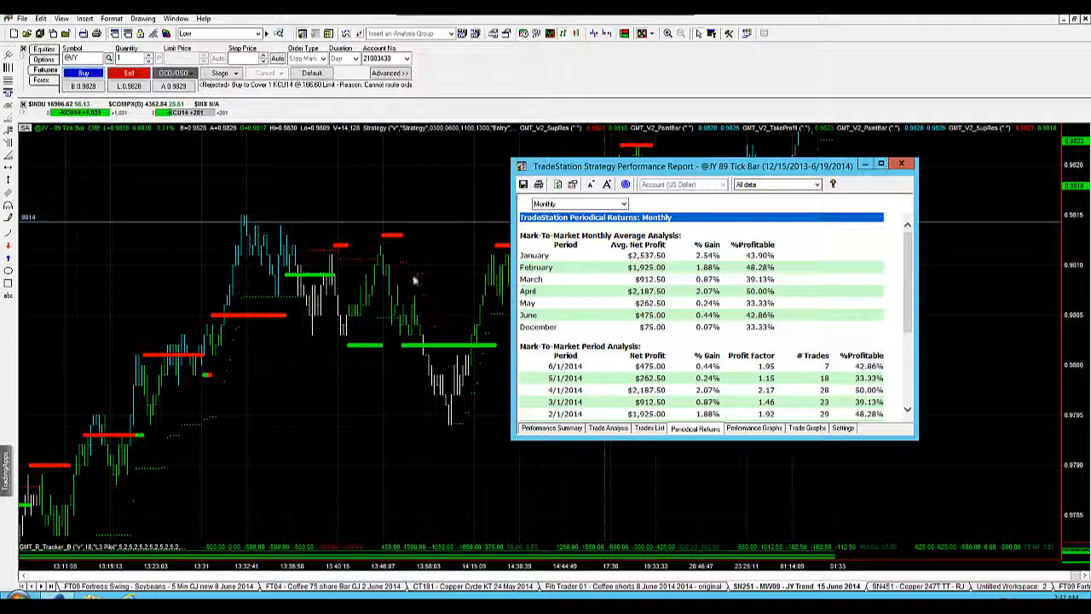
pyautogui.moveTo(96, 387)
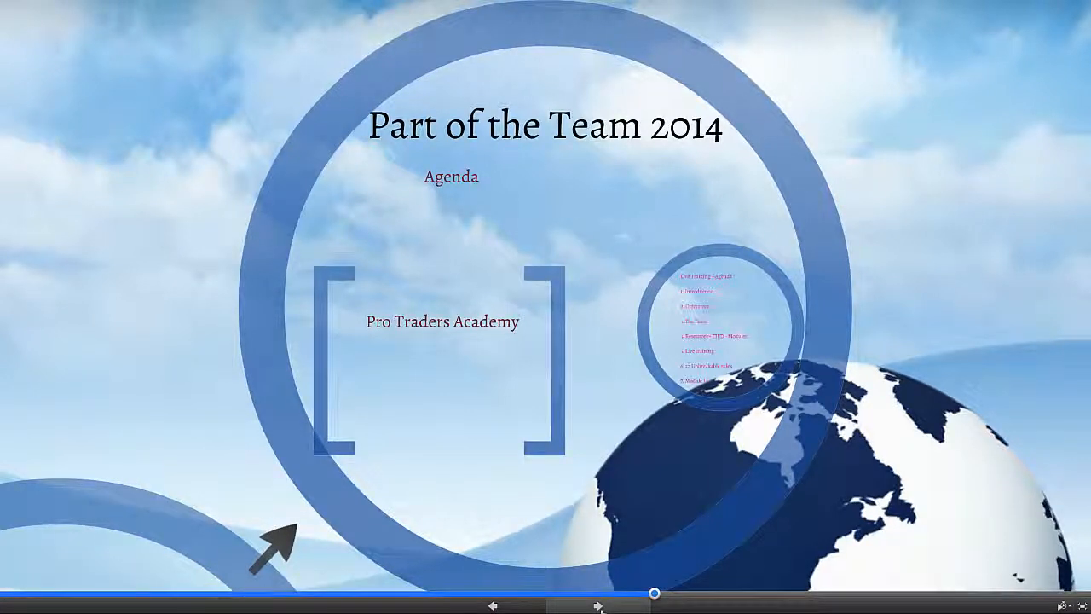
# Advance the Prezi presentation twice to the 'Getting started is simple' slide
pyautogui.click(598, 606)
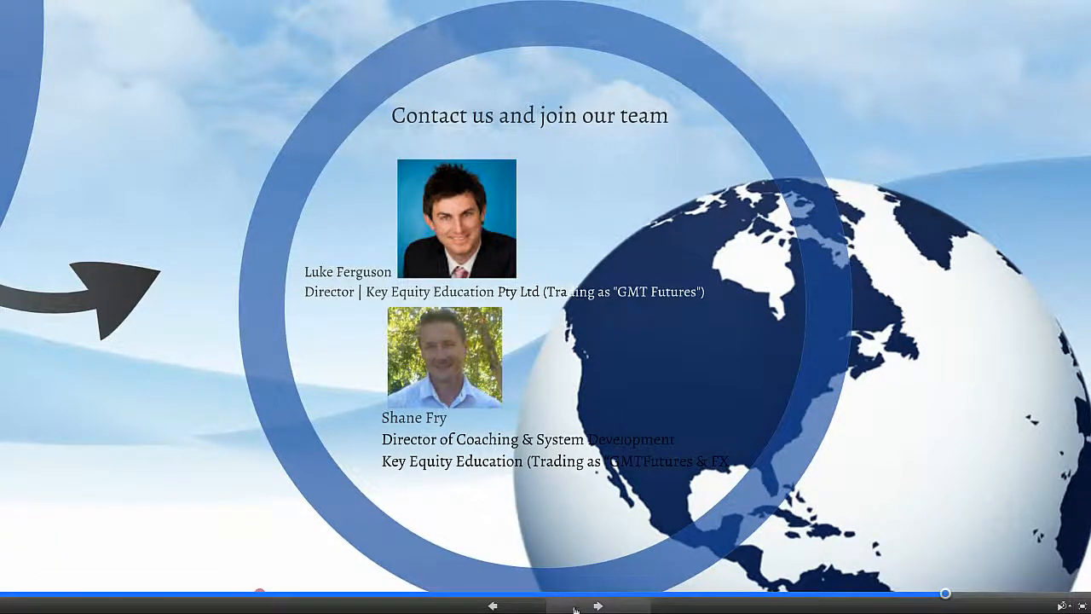
pyautogui.click(598, 606)
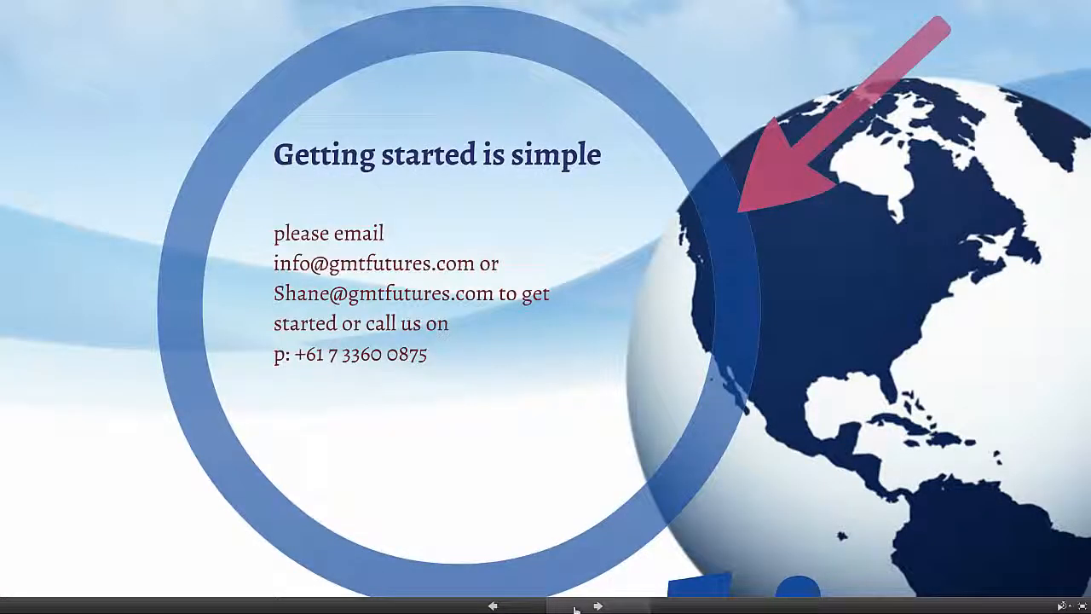